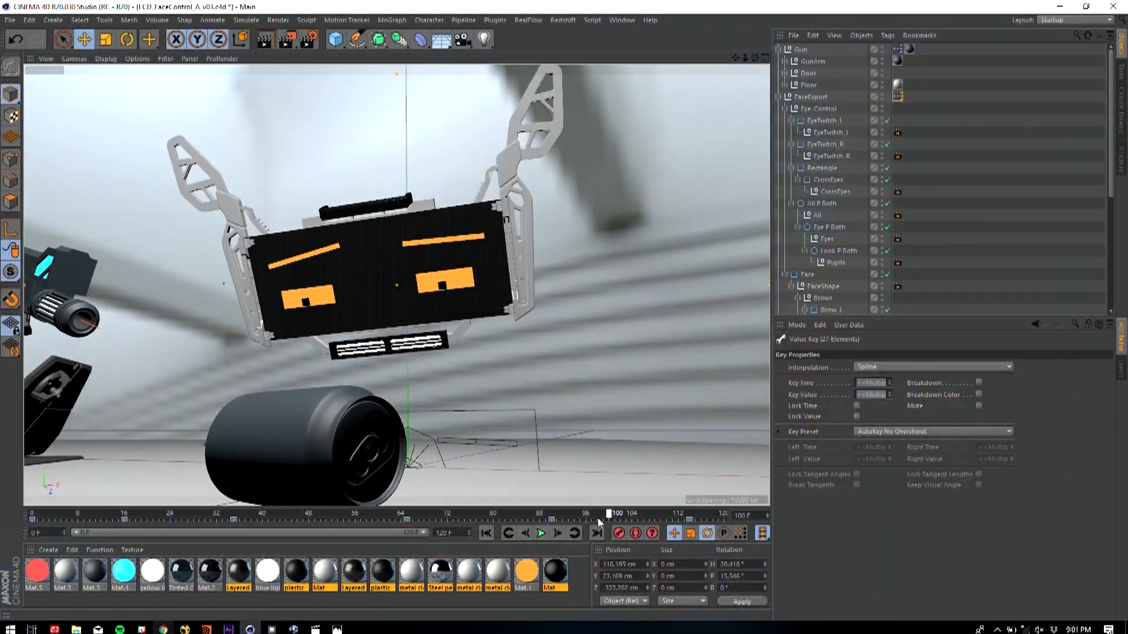
Play back the robot face animation and scrub through its frames
left_click(538, 533)
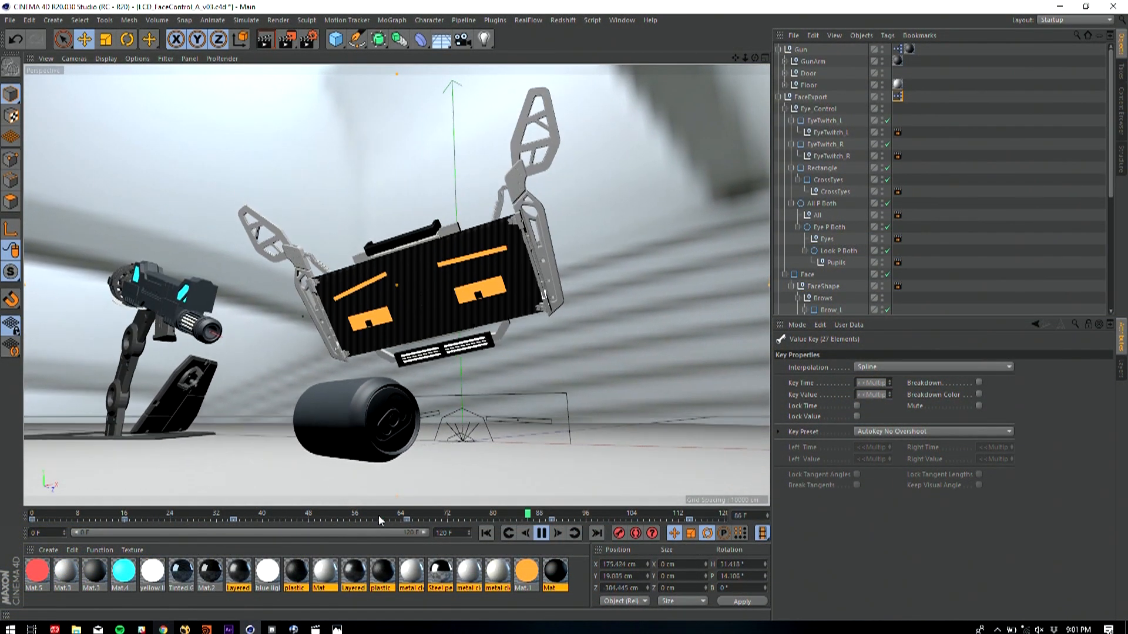
left_click(596, 533)
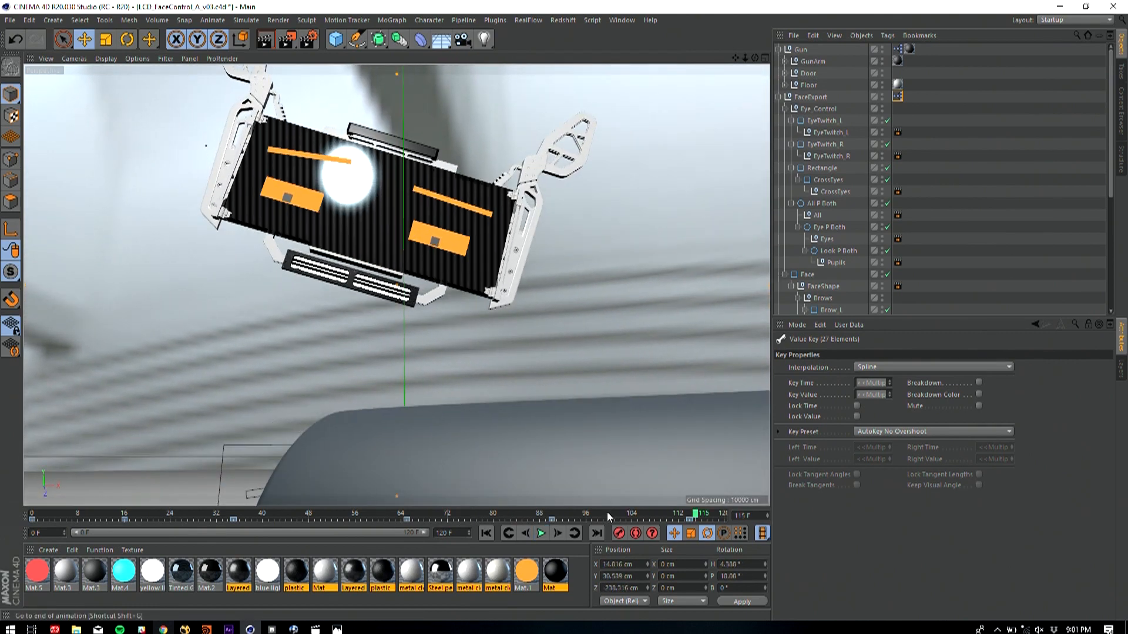
left_click(524, 532)
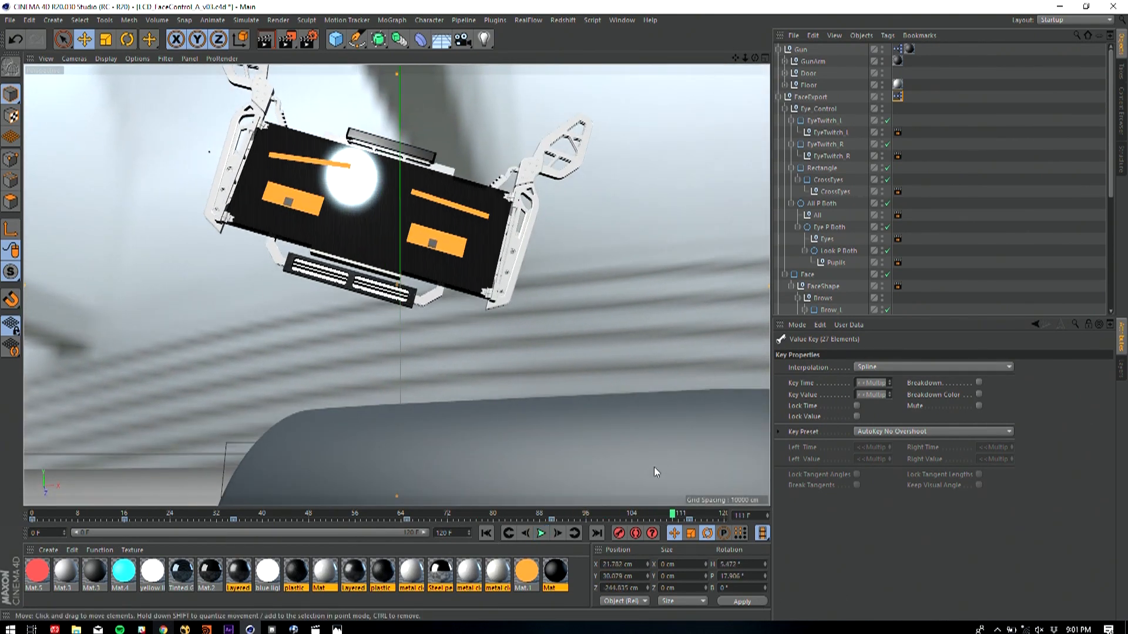
Run Extract on the Cineware layer so the face-control nulls appear as comp layers
left_click(228, 629)
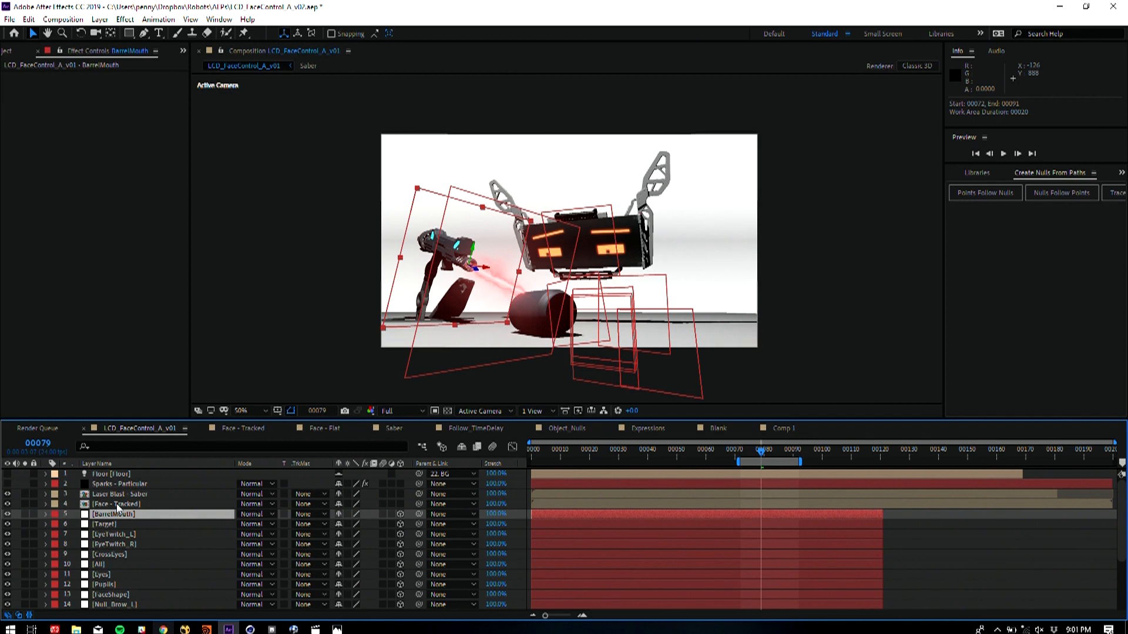
scroll("down", 3)
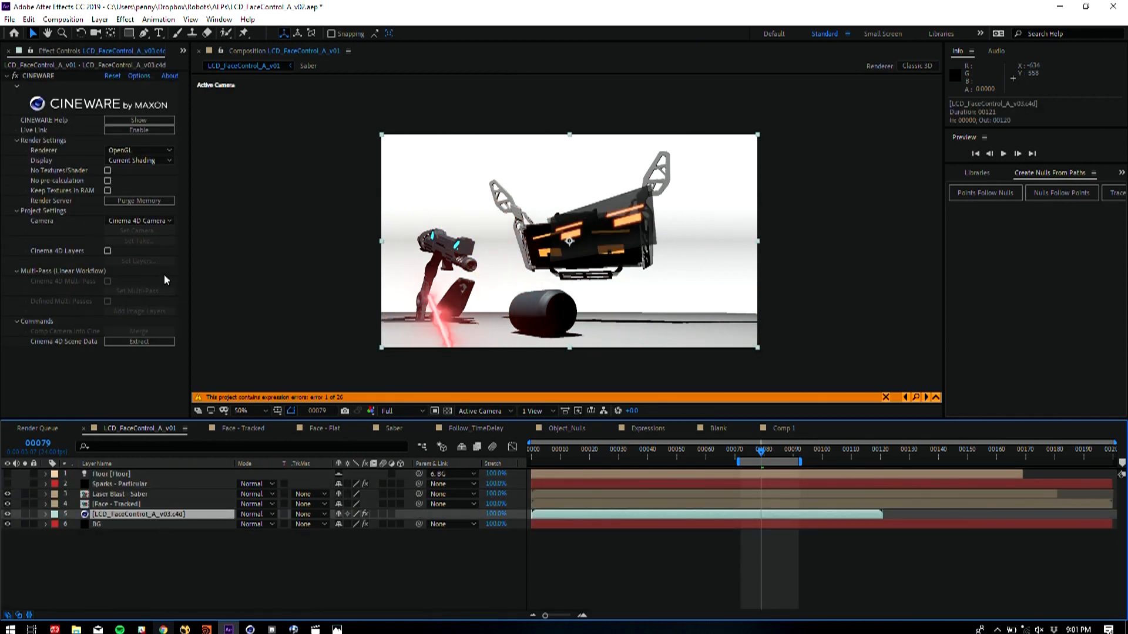
left_click(45, 514)
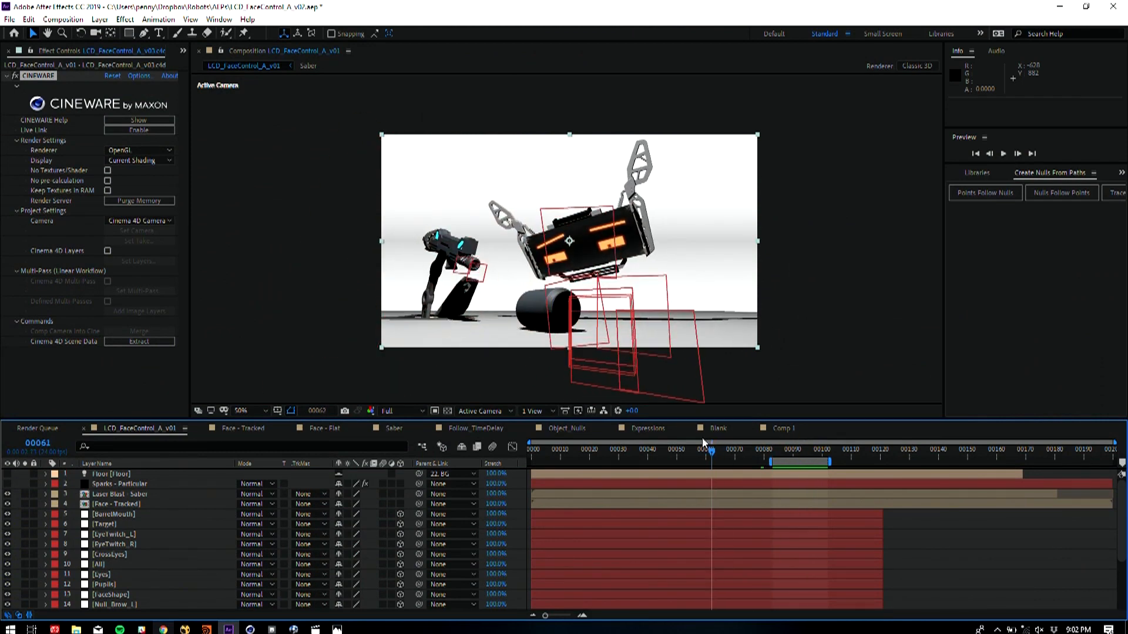
left_click(691, 449)
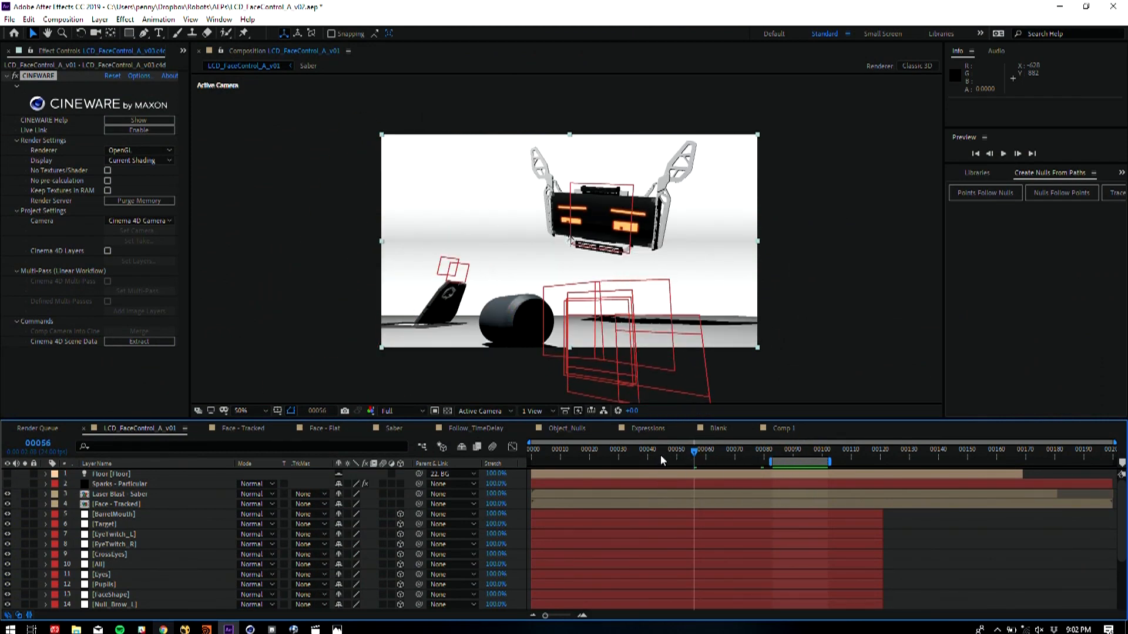
mouse_move(617, 457)
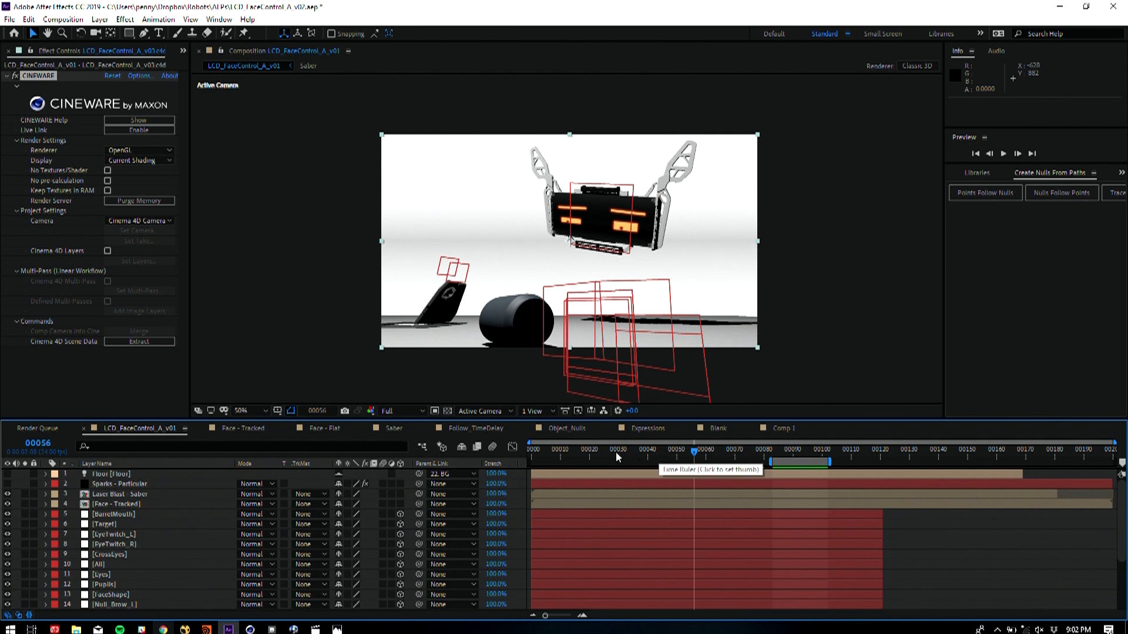
mouse_move(403, 473)
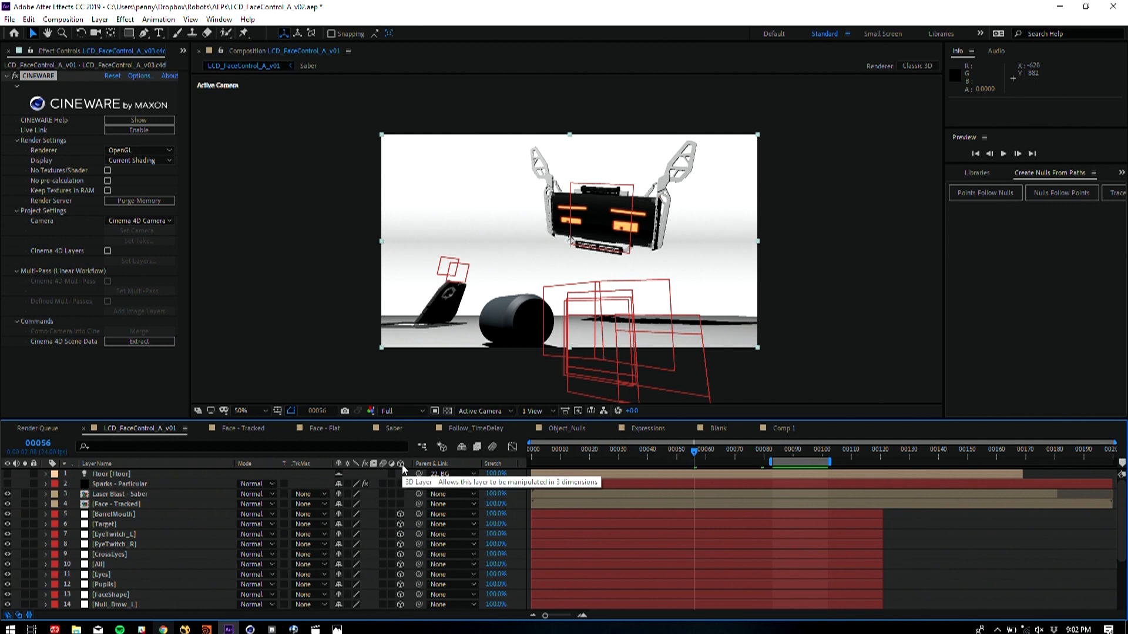